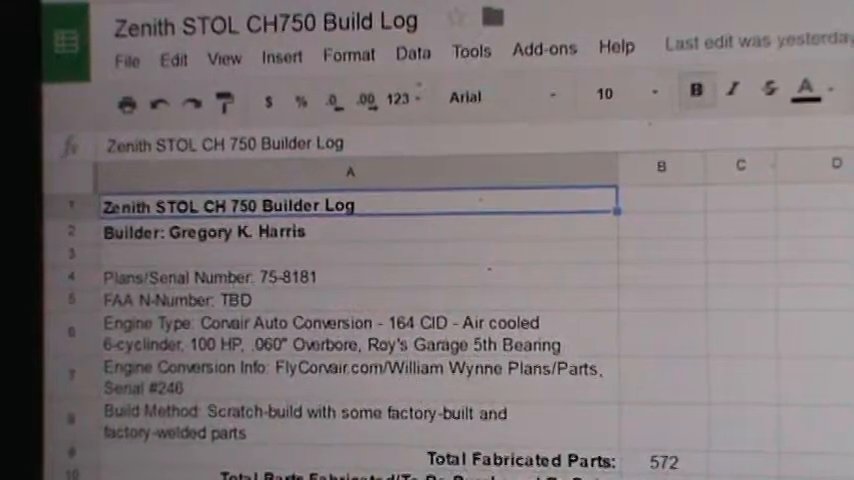
# - Scroll through the Overview hours, then switch to the PartsChecklist016 sheet
pyautogui.scroll(-3)
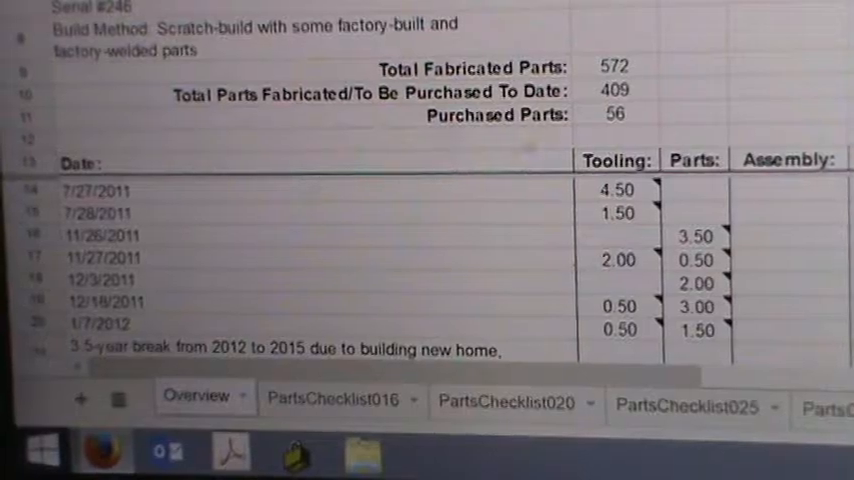
pyautogui.scroll(-3)
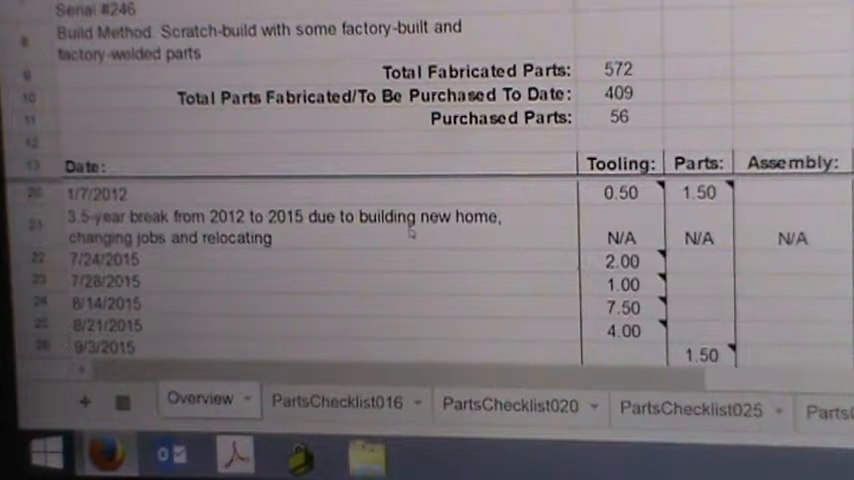
pyautogui.scroll(-3)
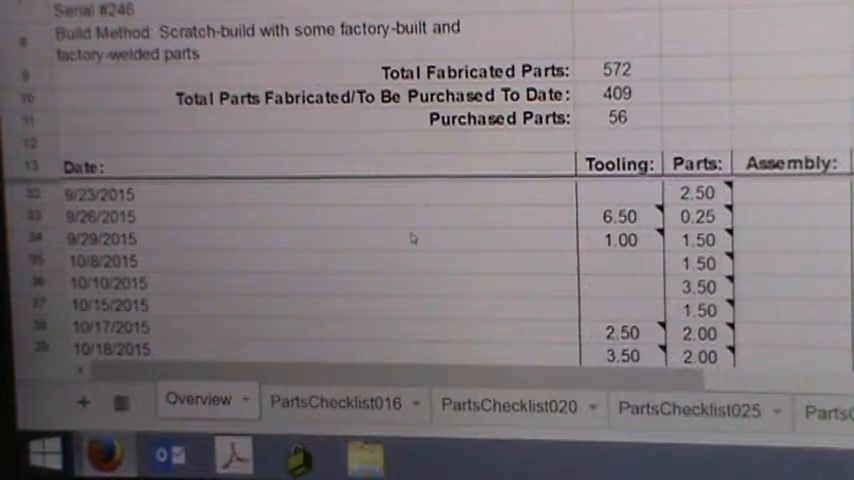
pyautogui.scroll(-3)
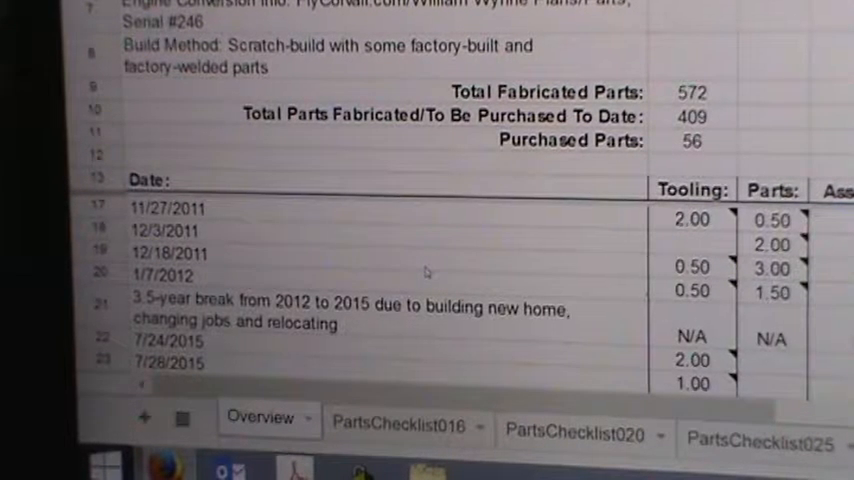
pyautogui.scroll(-3)
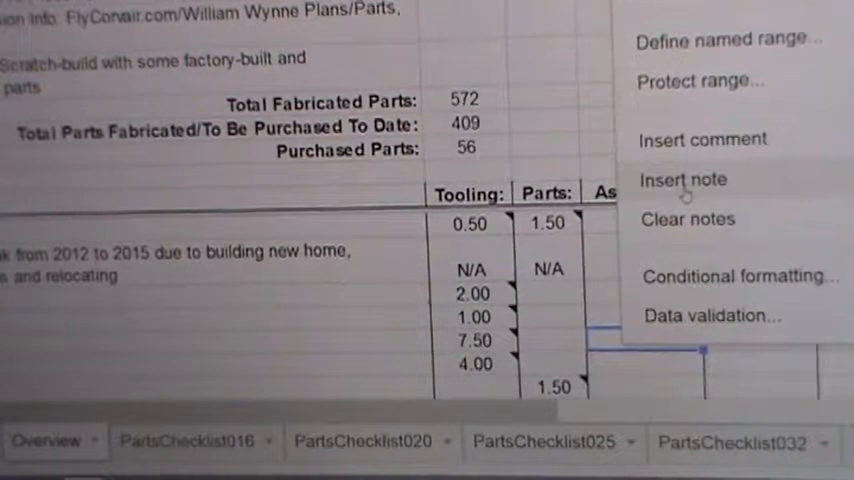
pyautogui.moveTo(700, 140)
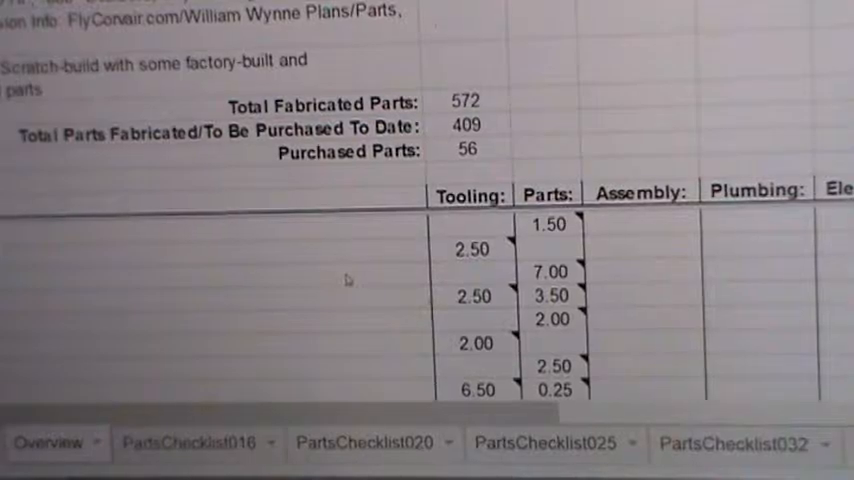
pyautogui.scroll(-3)
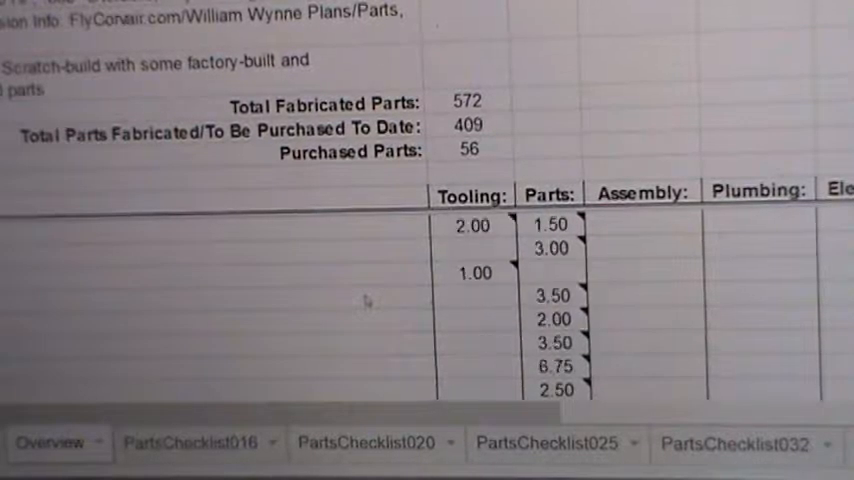
pyautogui.scroll(-3)
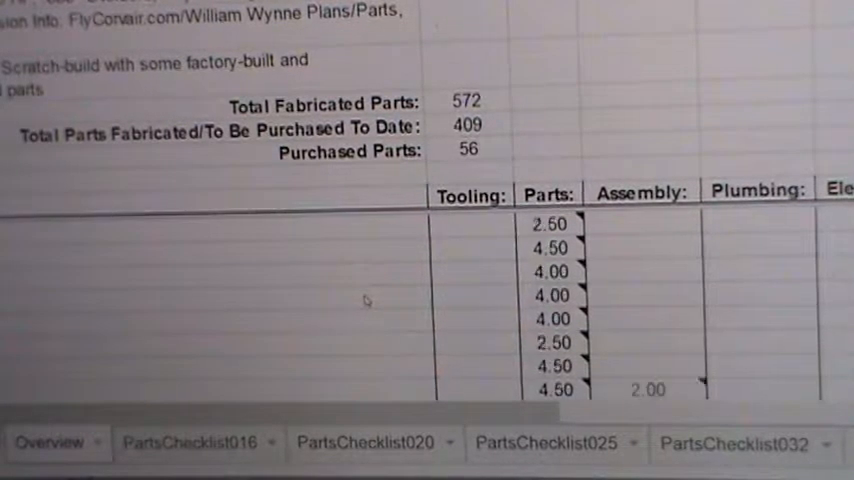
pyautogui.scroll(-3)
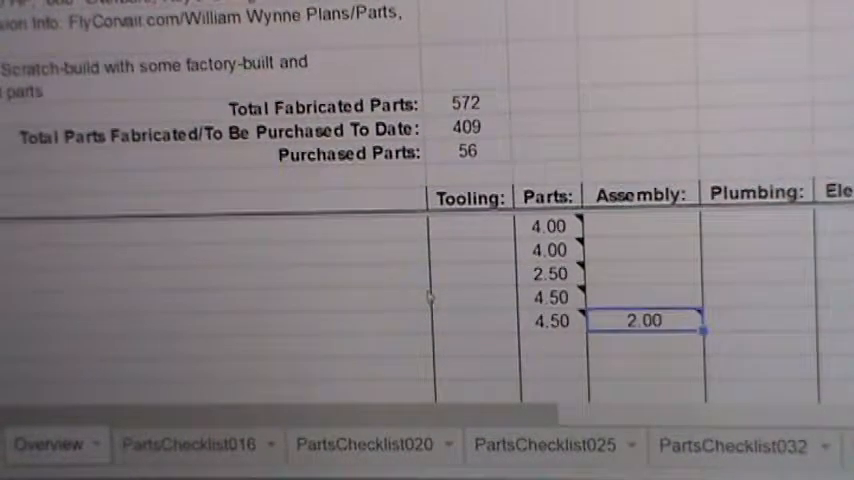
pyautogui.hscroll(-3)
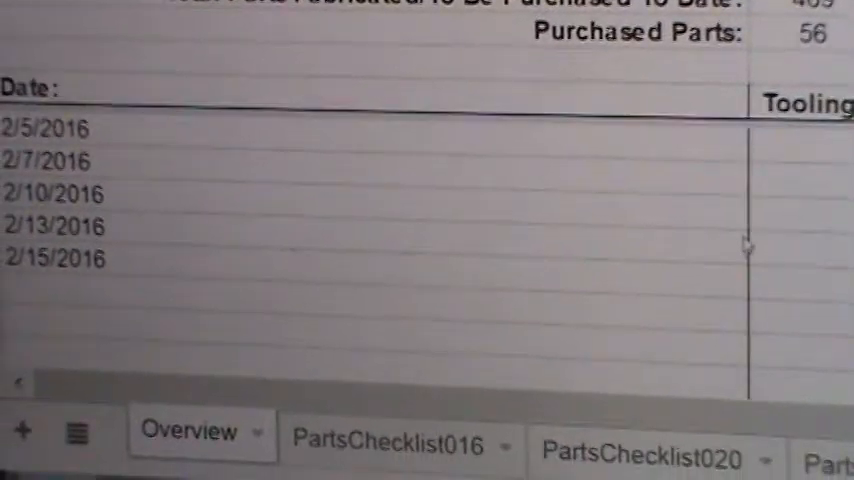
pyautogui.scroll(-3)
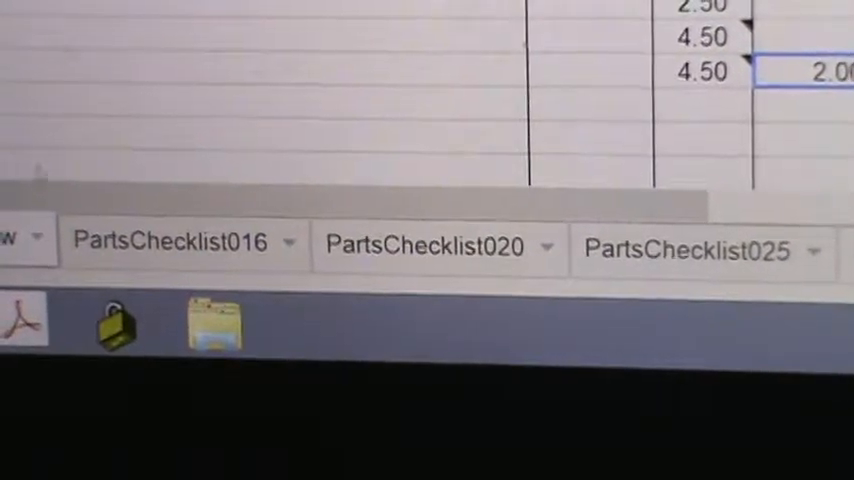
pyautogui.click(170, 242)
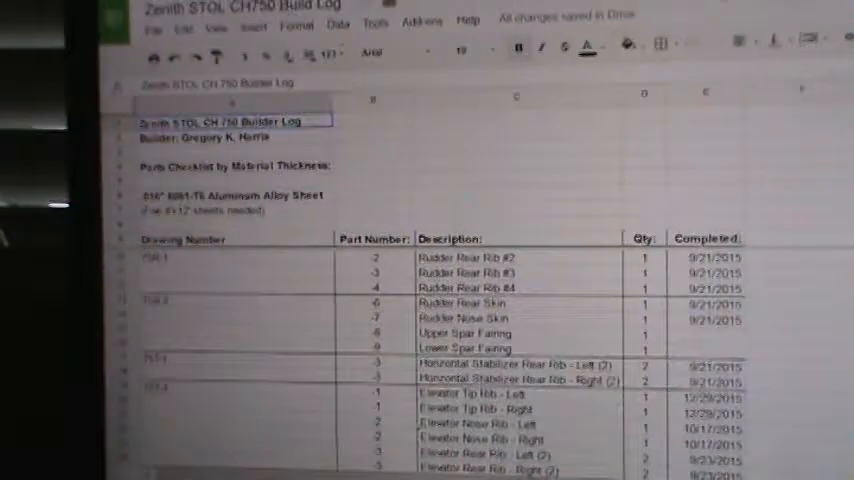
pyautogui.scroll(-3)
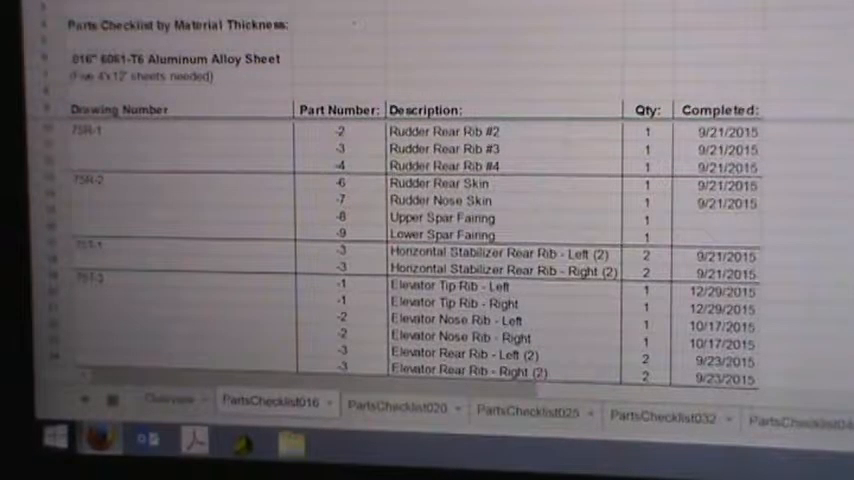
pyautogui.scroll(-3)
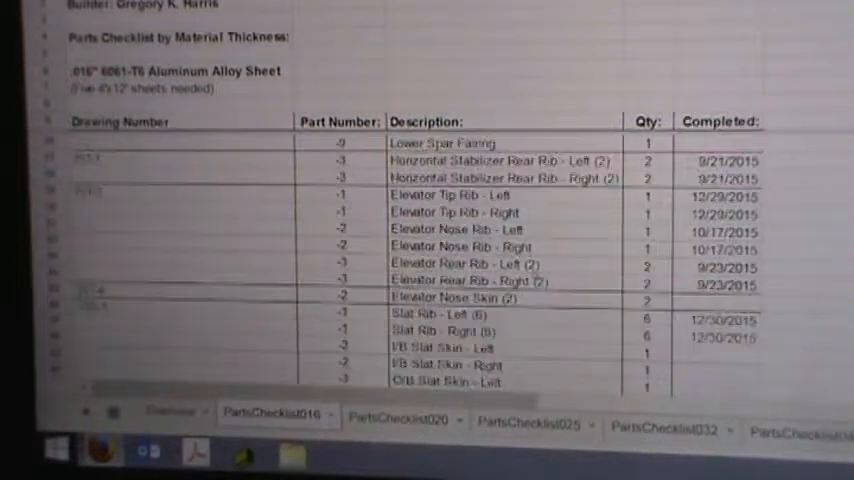
# - Scroll up the checklist to the galvanized steel and 6061-T6 angle parts
pyautogui.scroll(3)
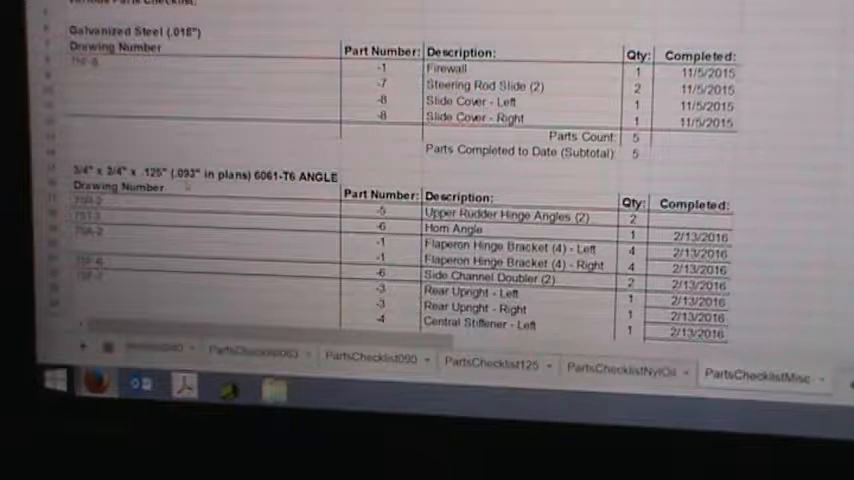
pyautogui.scroll(-3)
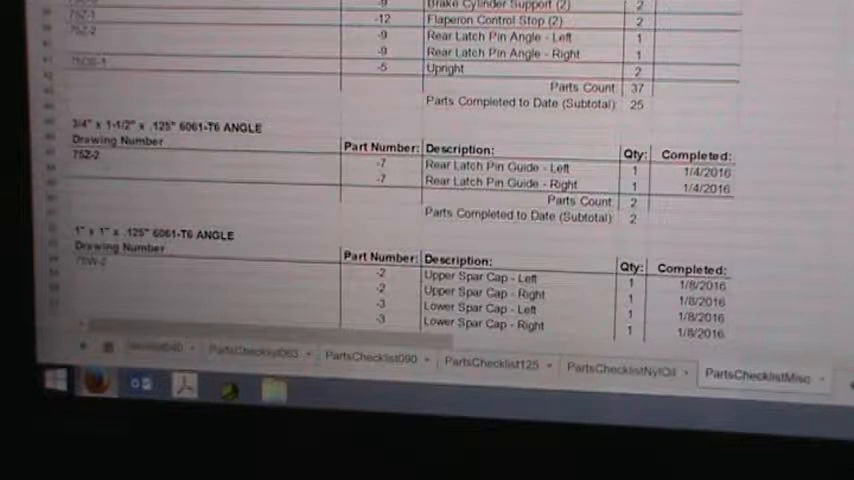
pyautogui.scroll(-3)
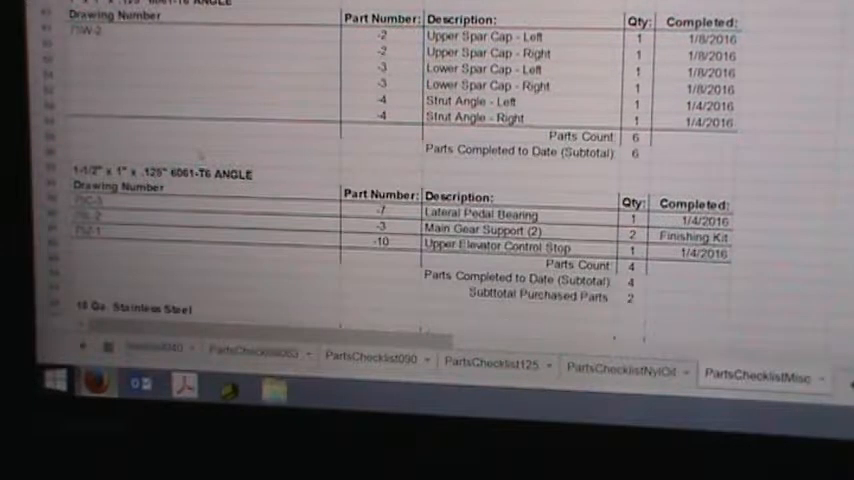
pyautogui.scroll(-3)
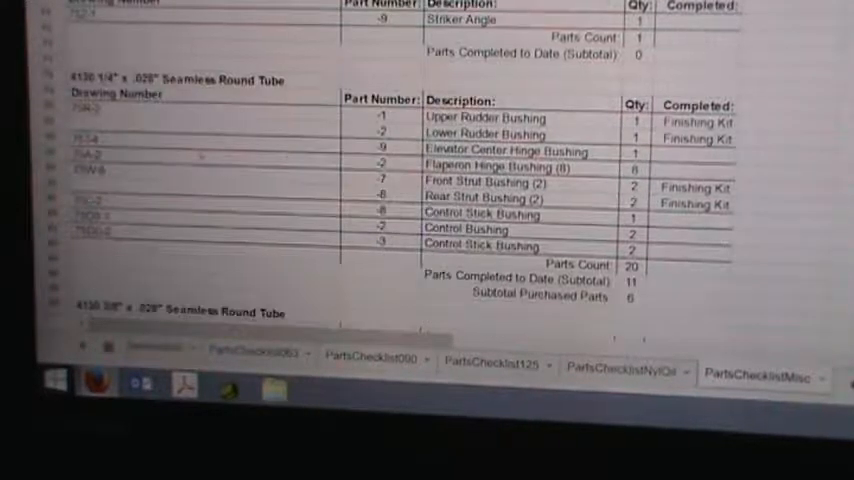